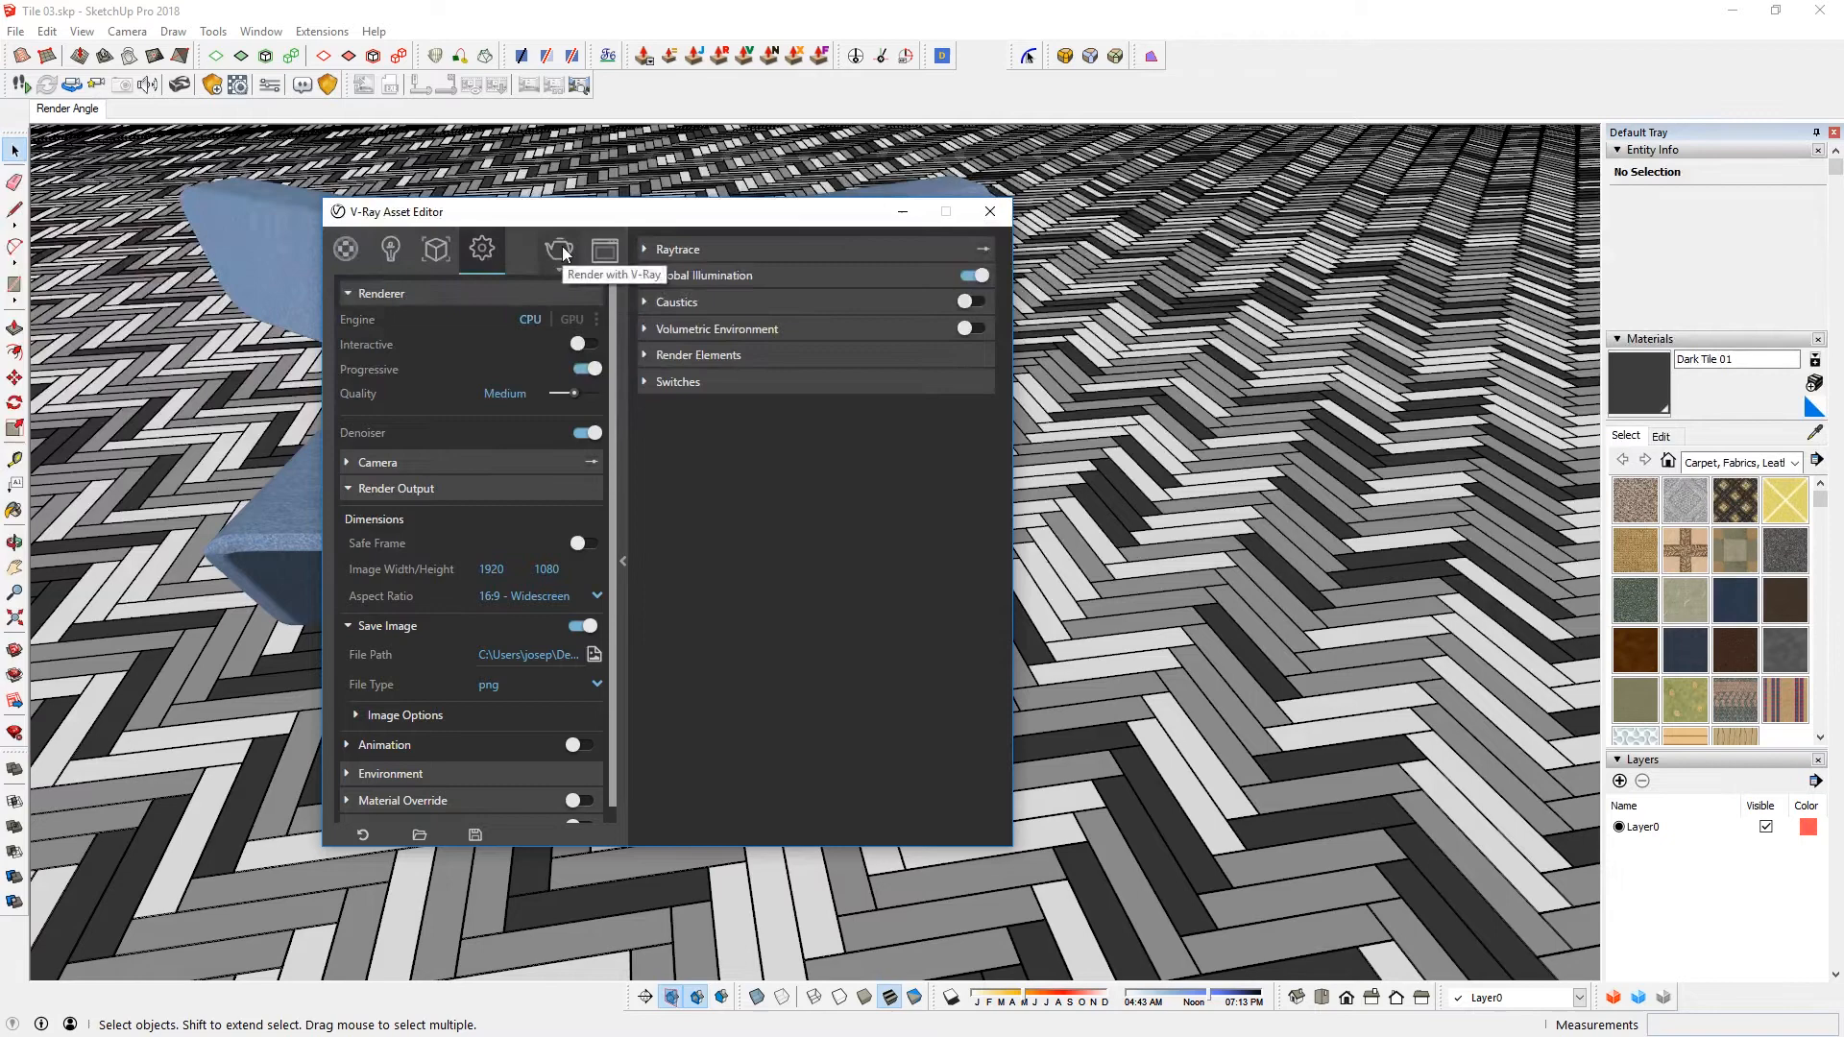
- Render the blue chair on the herringbone floor with V-Ray, then close the Asset Editor
{"action": "left_click", "coordinate": [561, 249]}
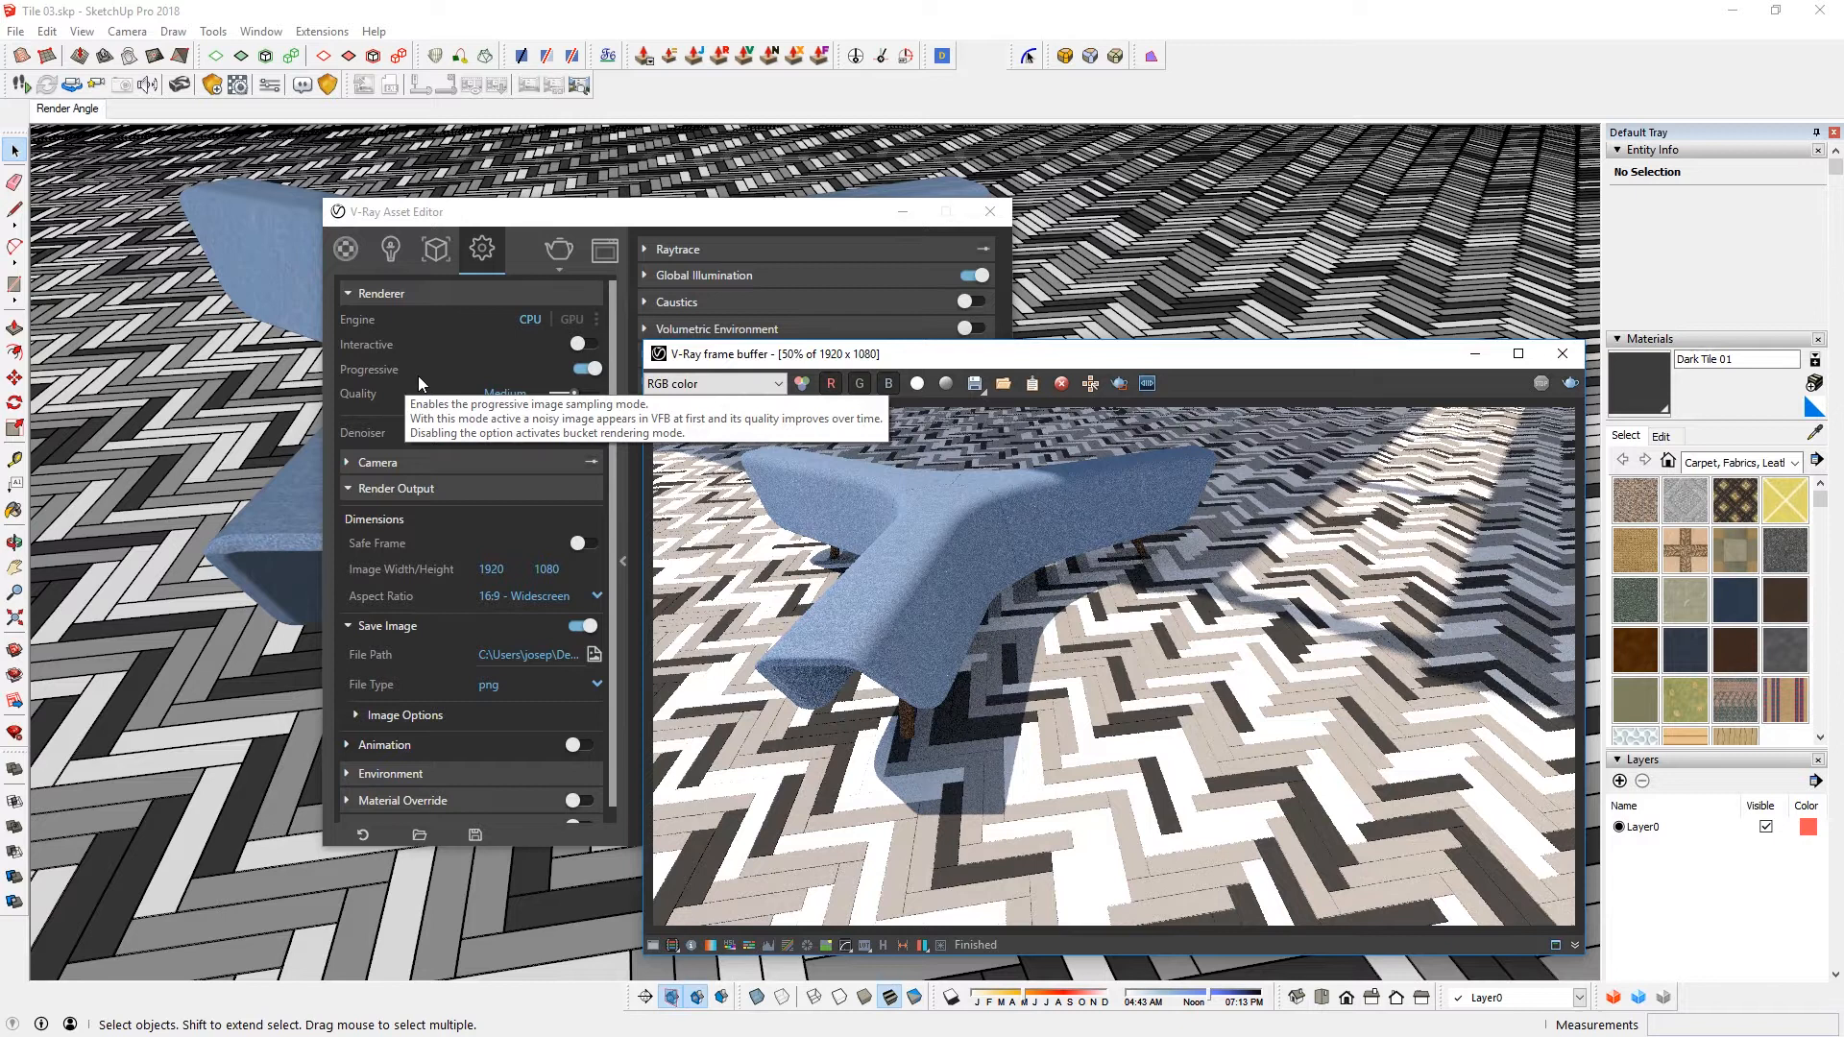
{"action": "mouse_move", "coordinate": [1429, 428]}
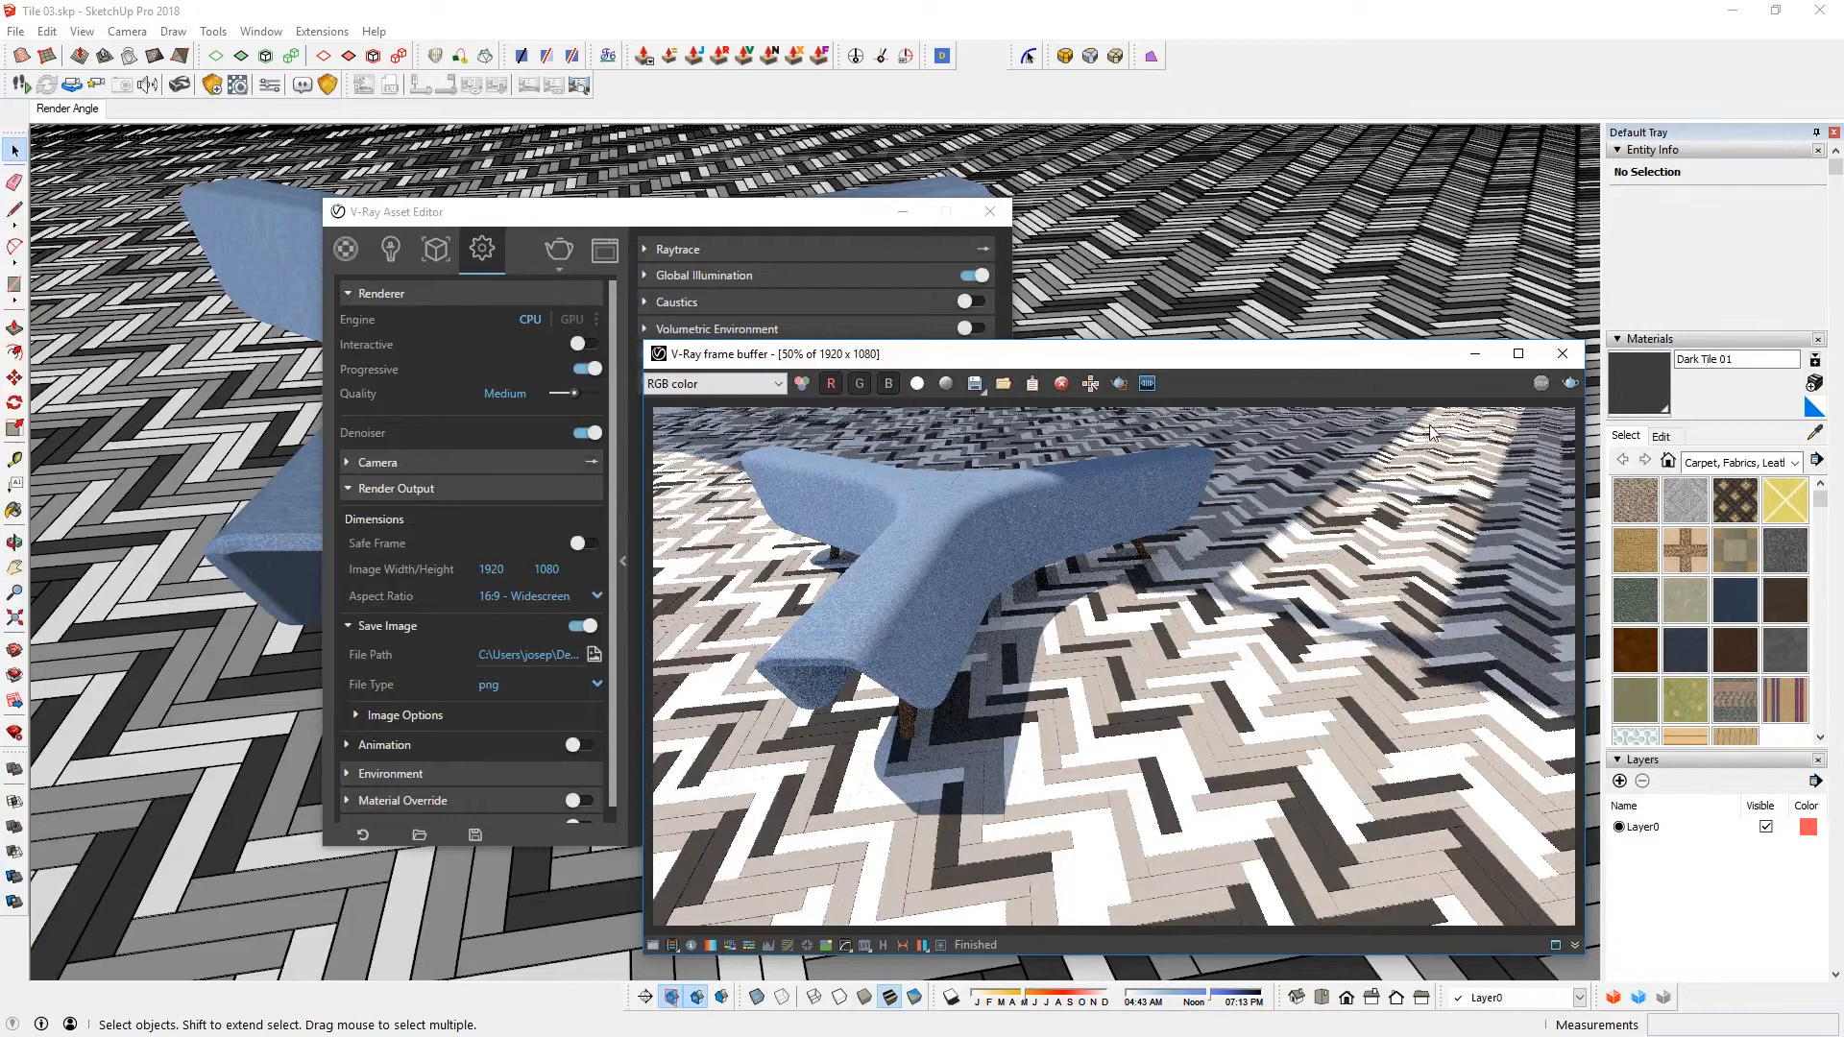
{"action": "left_click", "coordinate": [987, 211]}
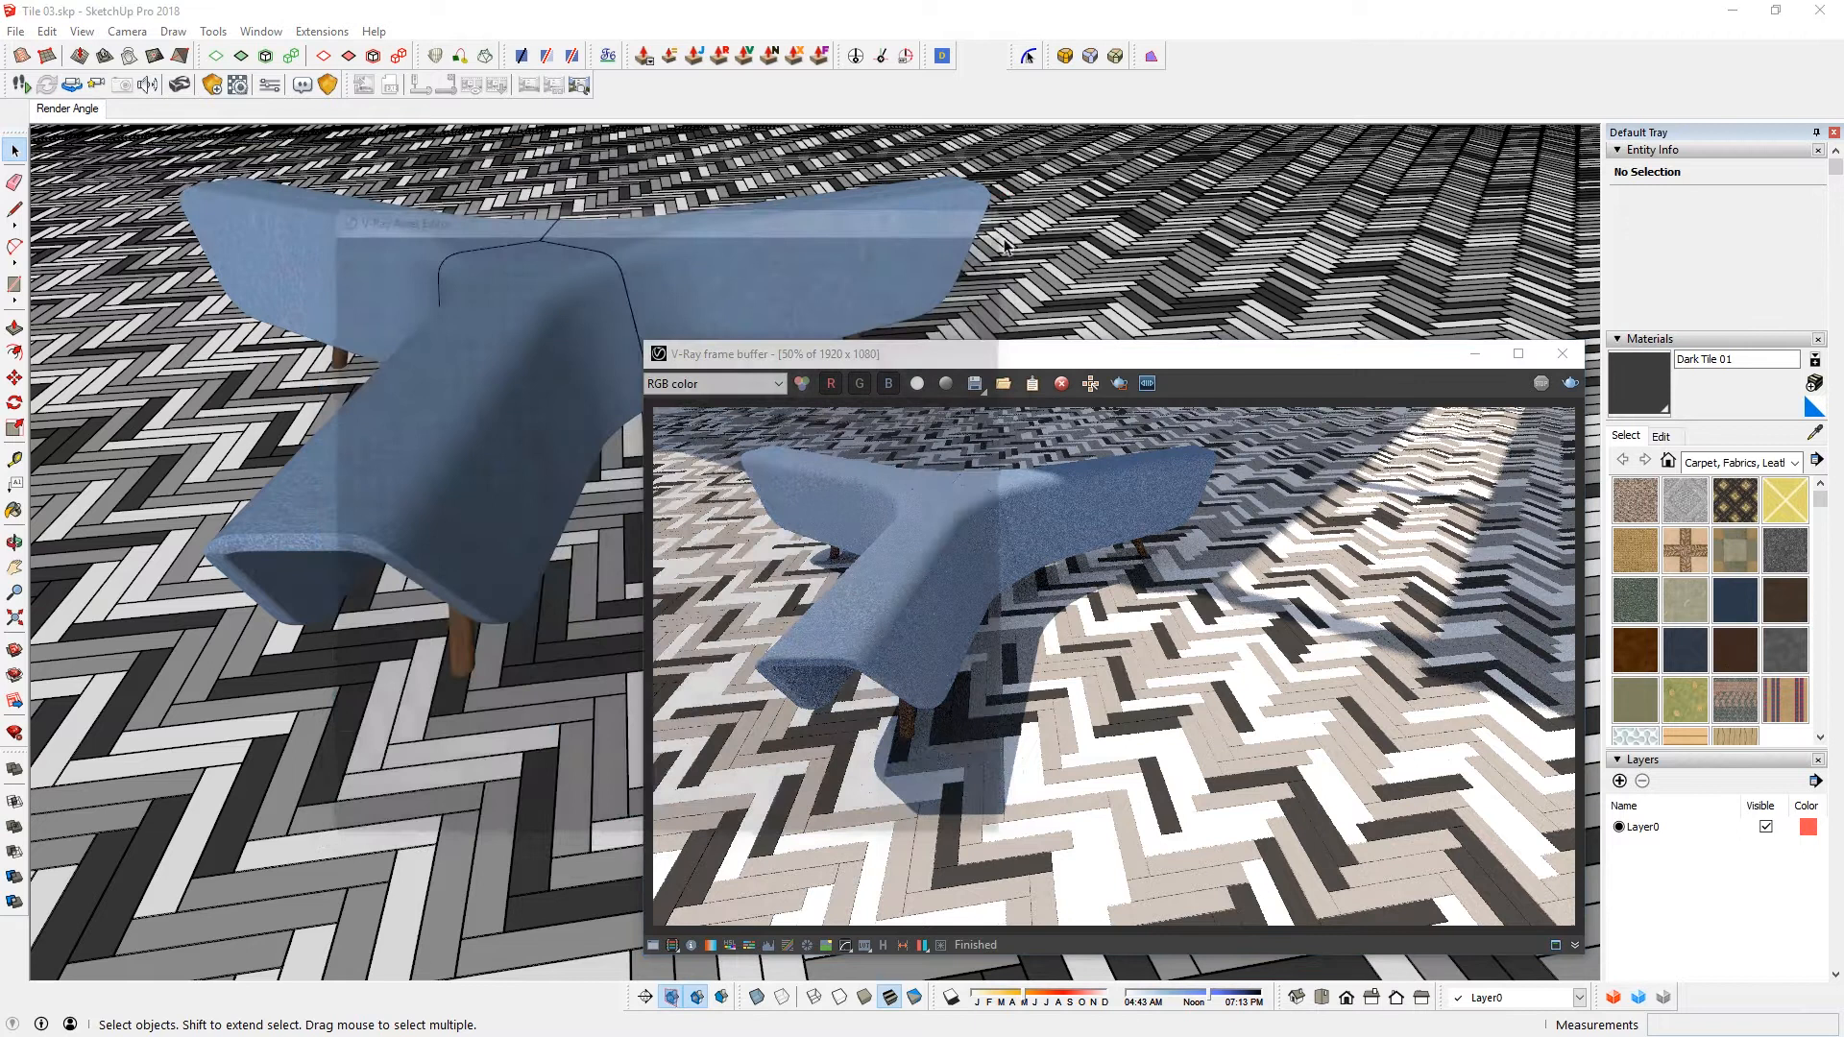